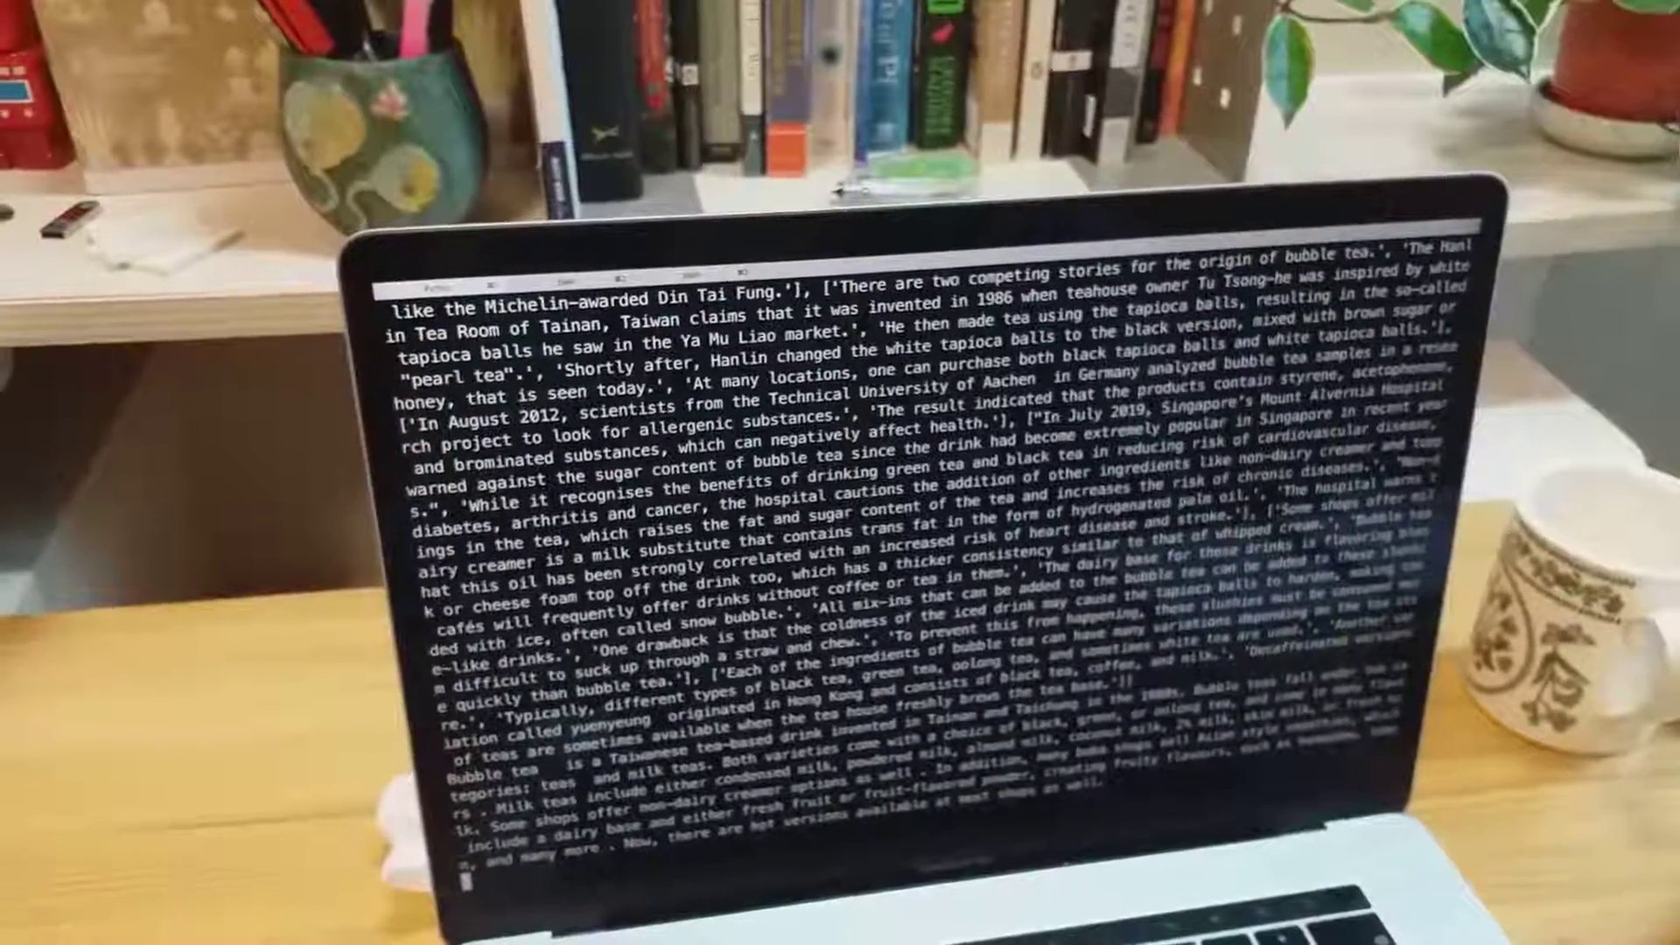
scroll("down", 3)
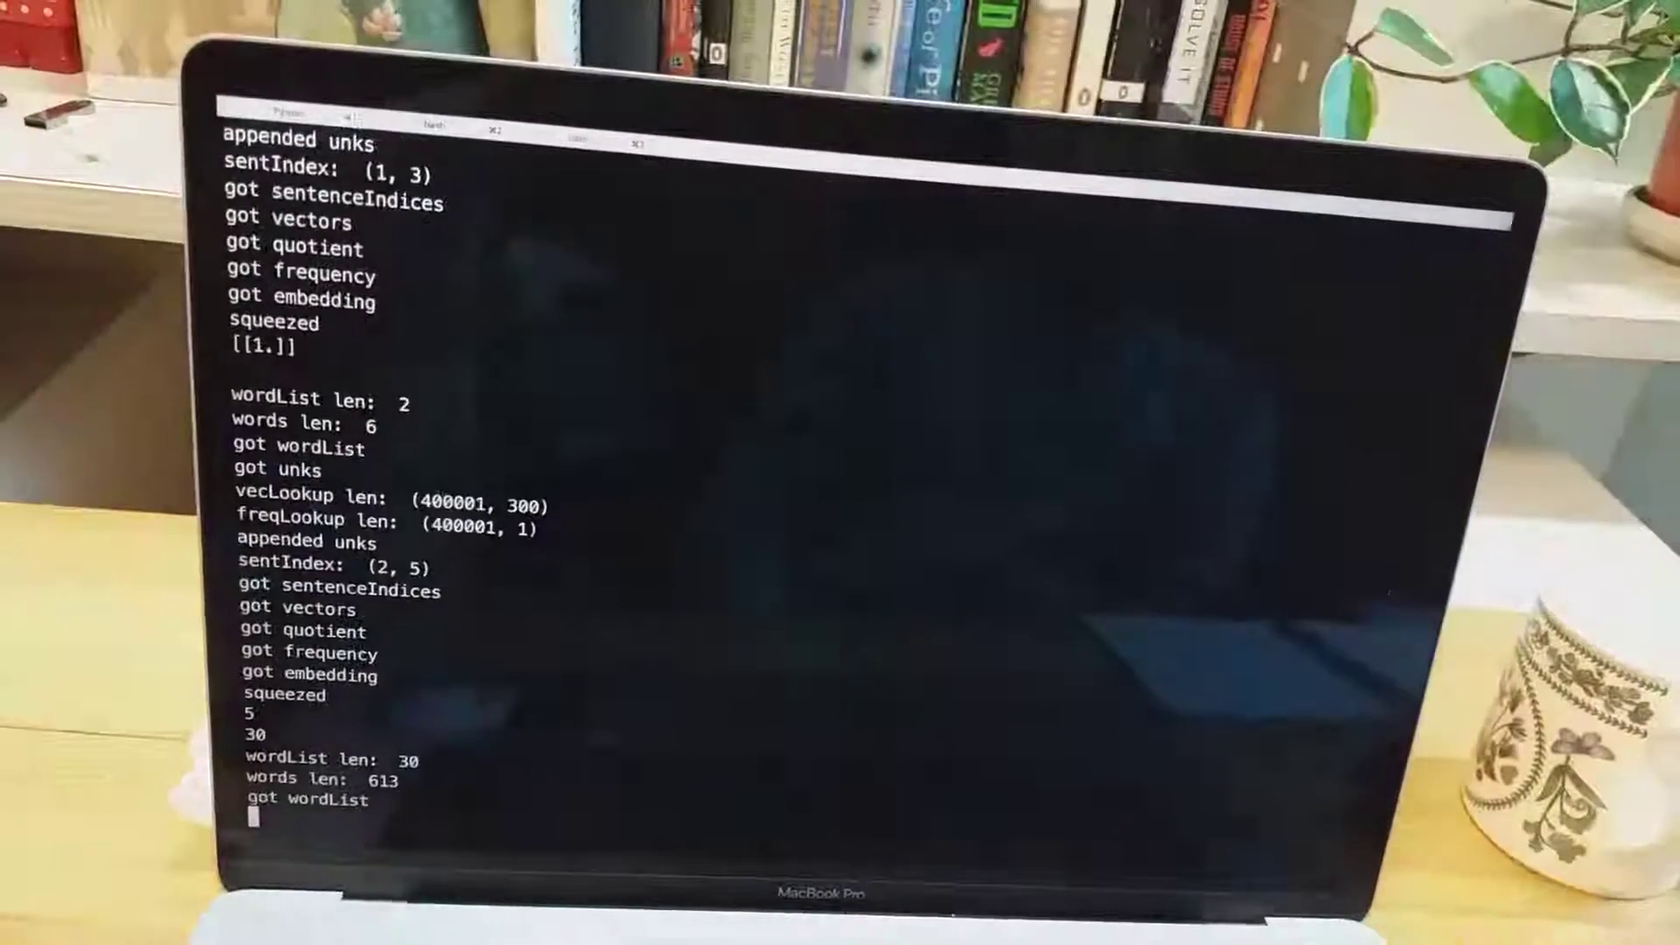
scroll("down", 3)
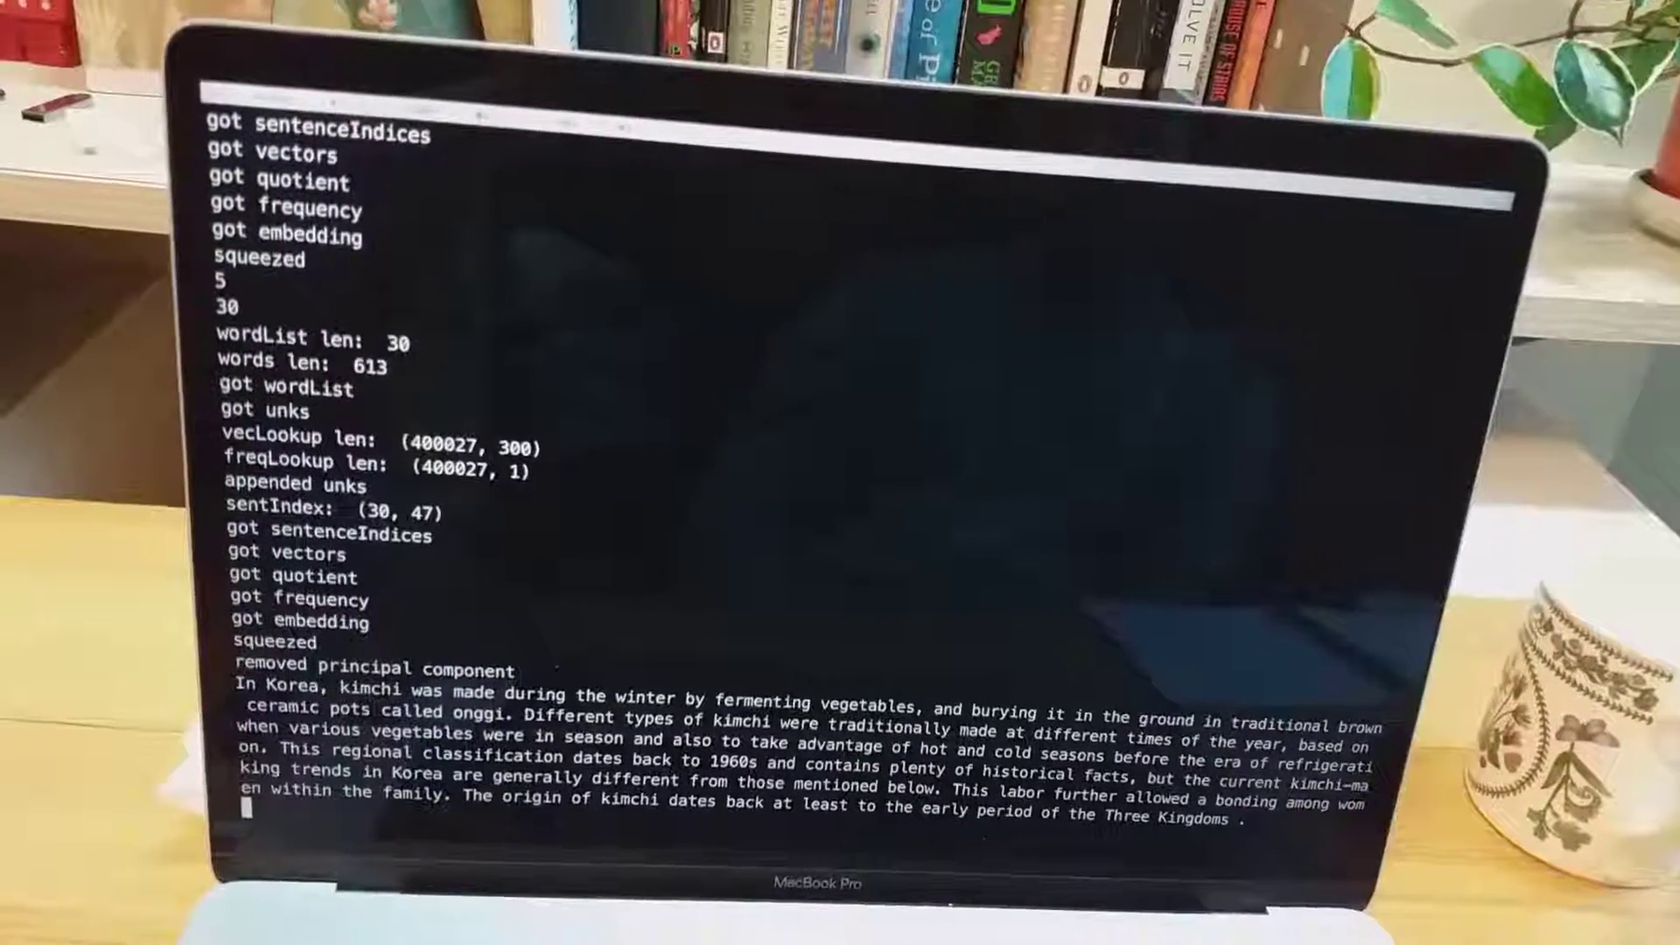